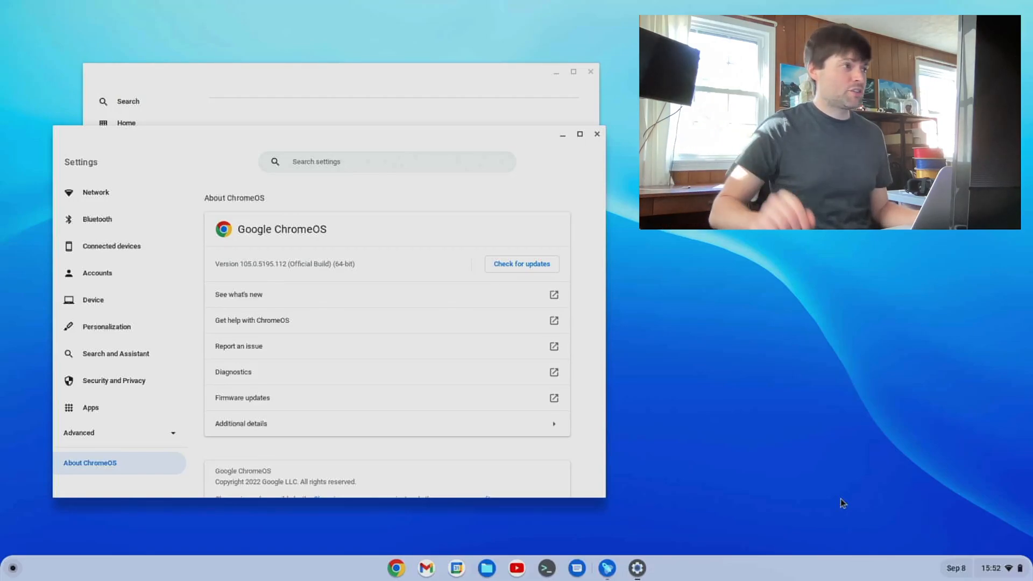
mouse_move(420, 519)
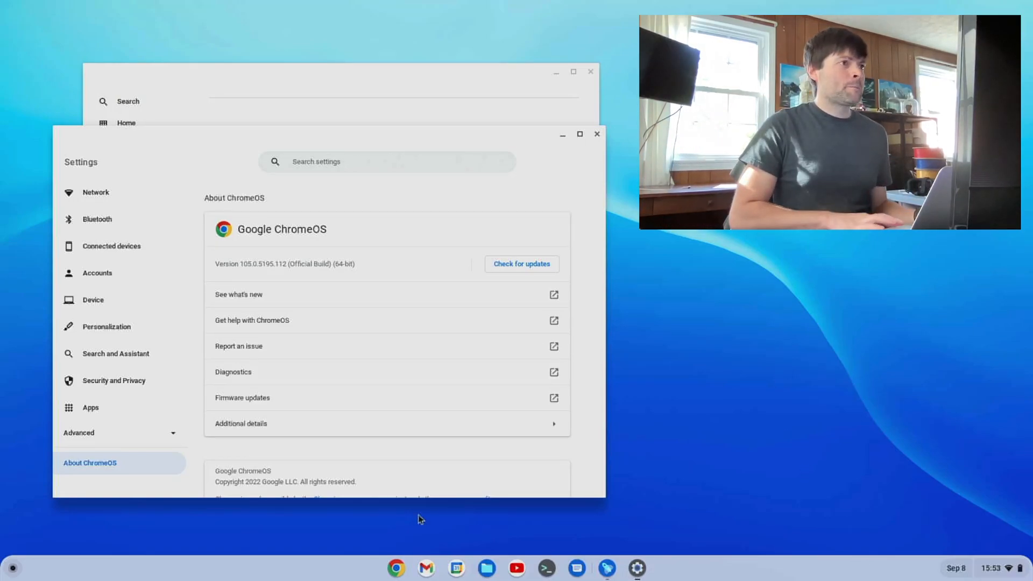
mouse_move(587, 122)
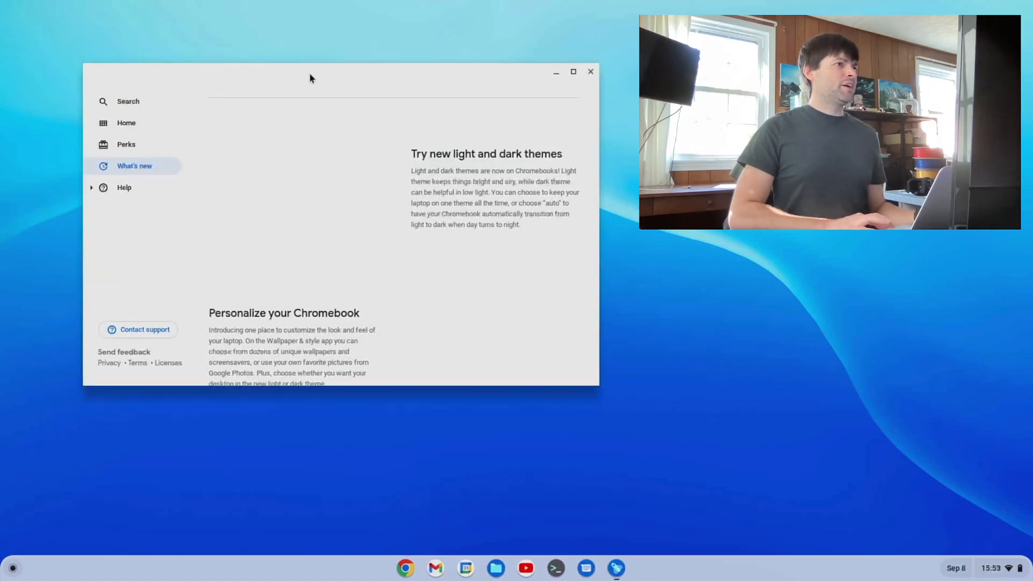
mouse_move(268, 149)
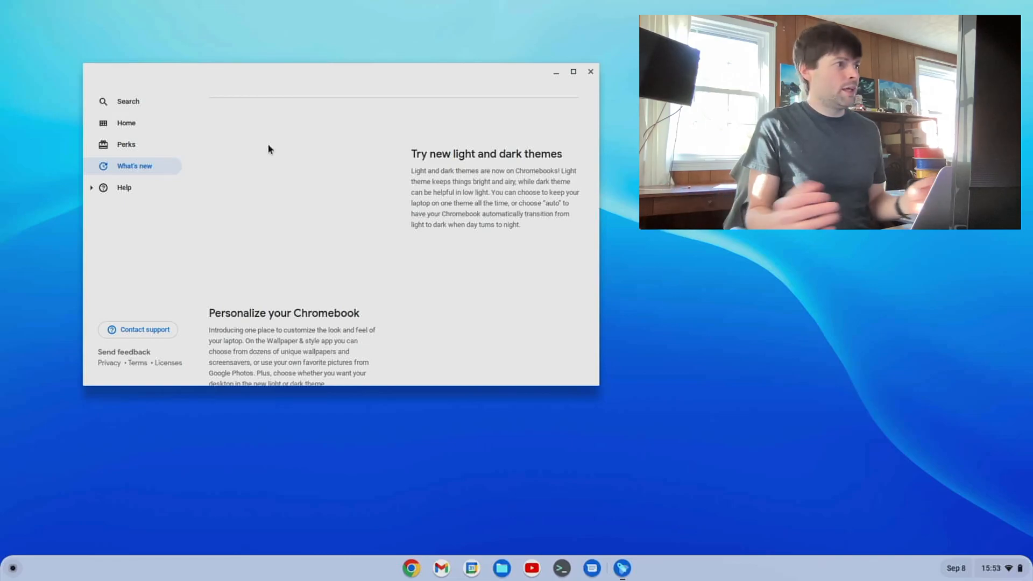
mouse_move(352, 241)
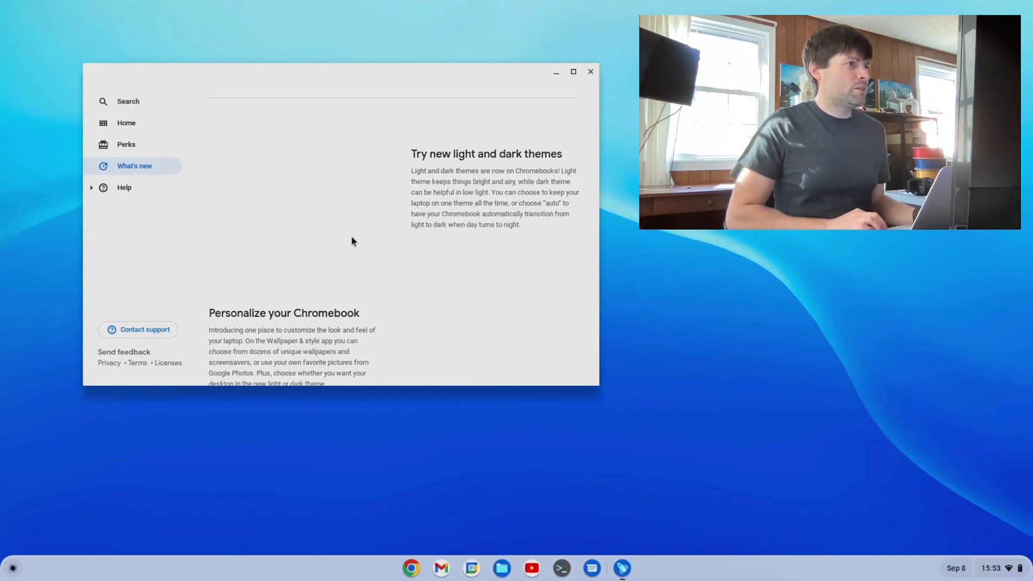
- Scroll through the What's New with Chromebook highlights page
scroll(down, 3)
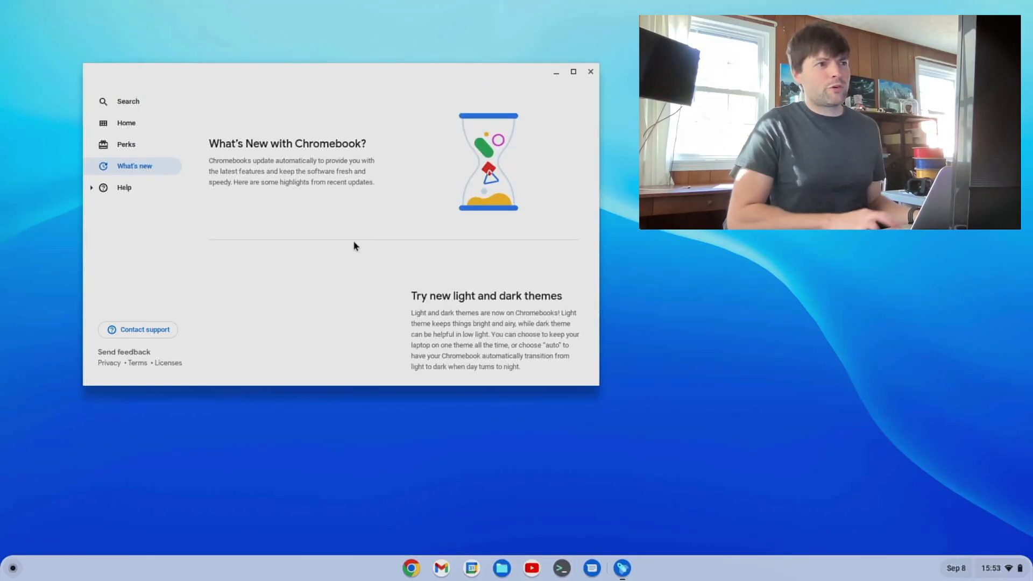
- From the desktop's Set wallpaper & style, try Dark then Light theme, then choose Auto
right_click(733, 372)
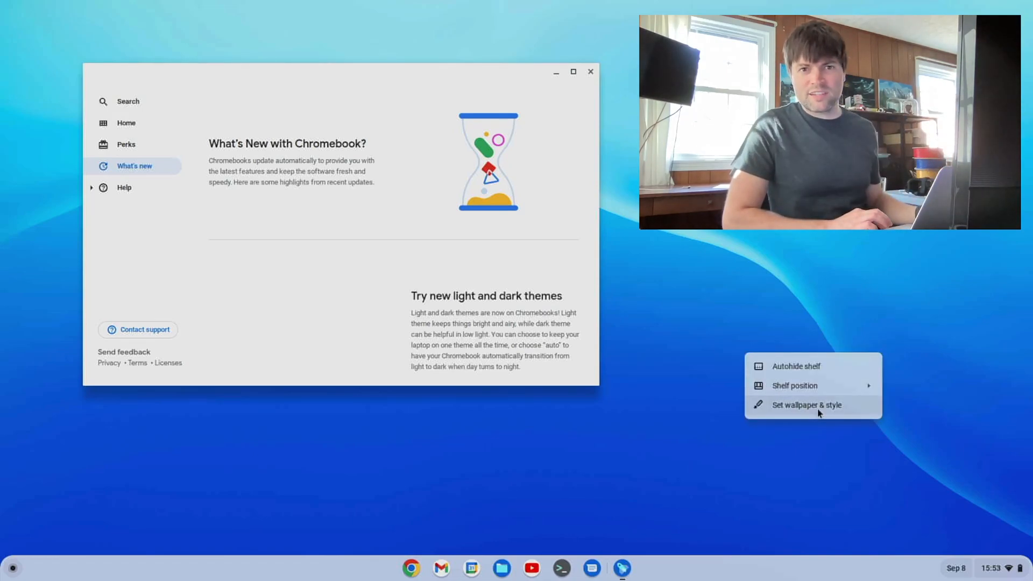
click(806, 404)
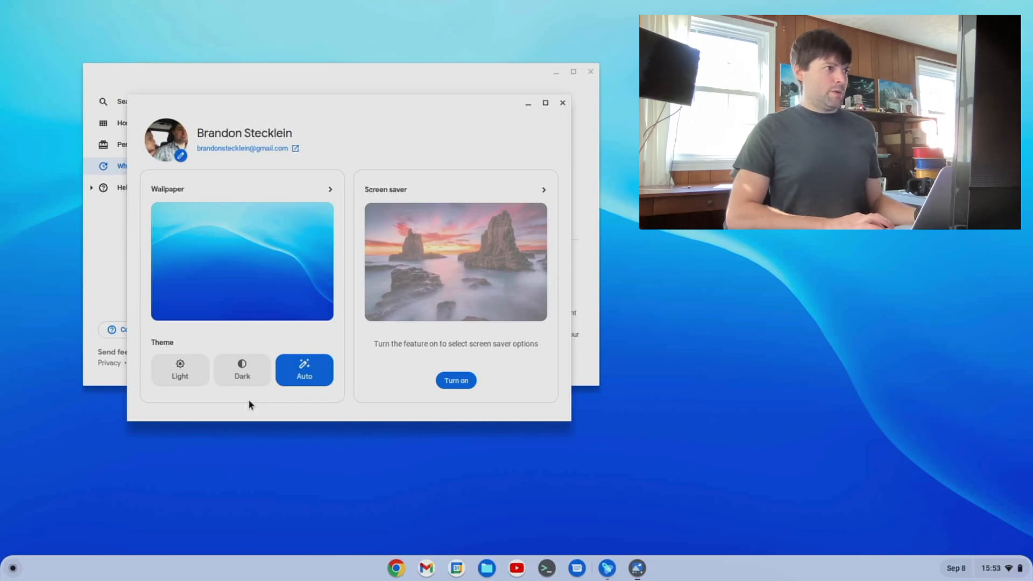
click(242, 370)
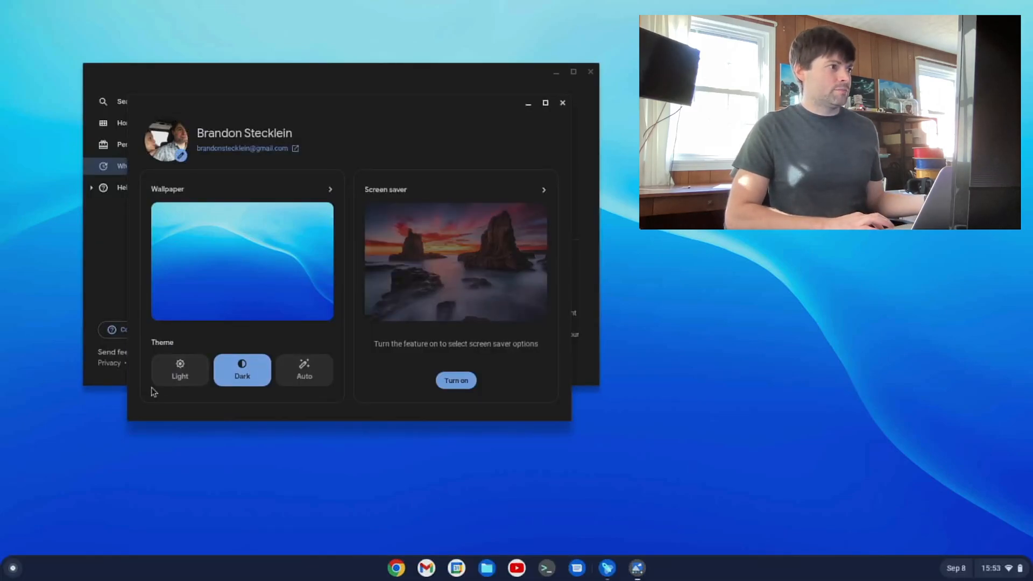
click(179, 369)
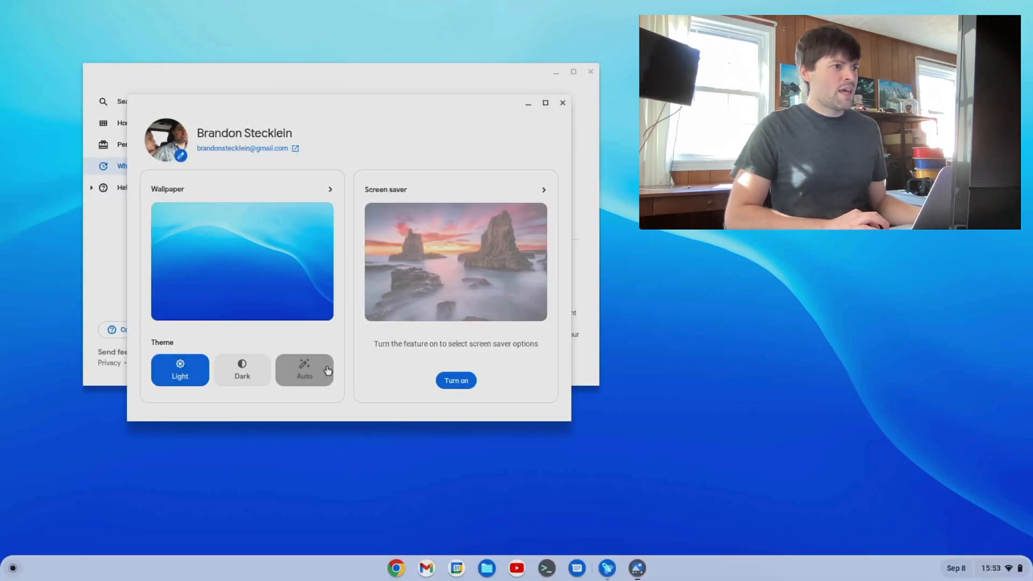
click(304, 370)
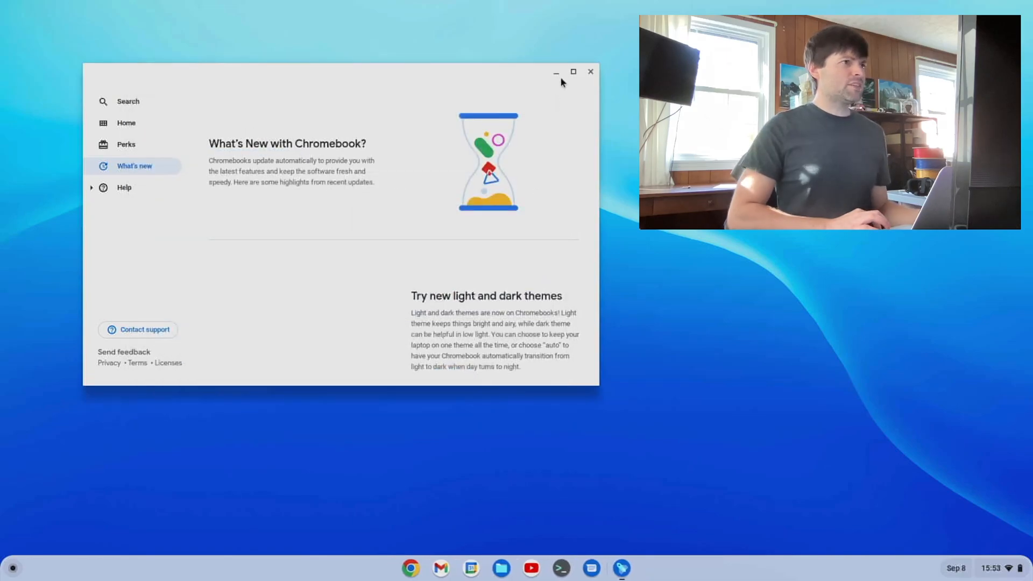
mouse_move(396, 114)
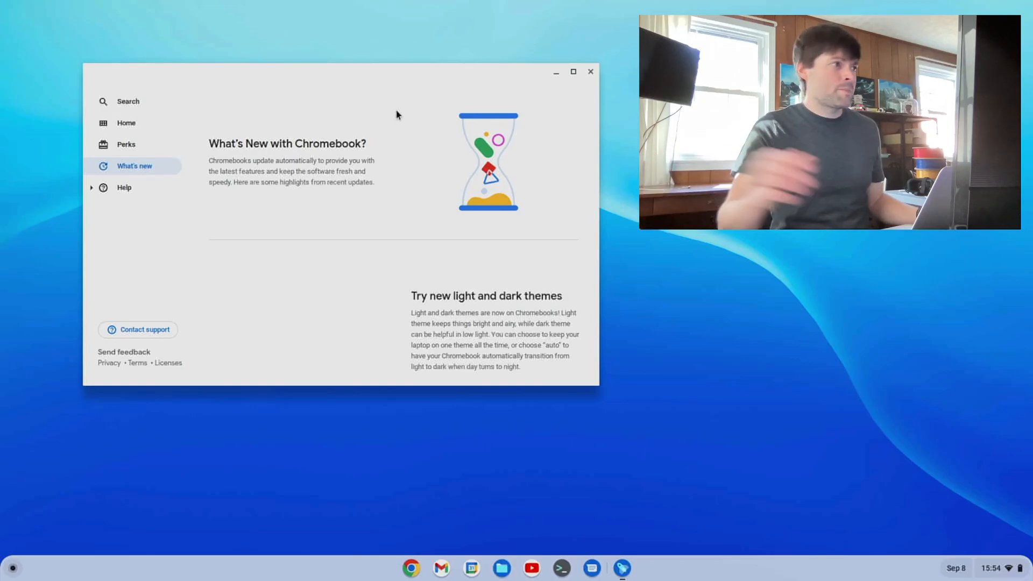
mouse_move(429, 222)
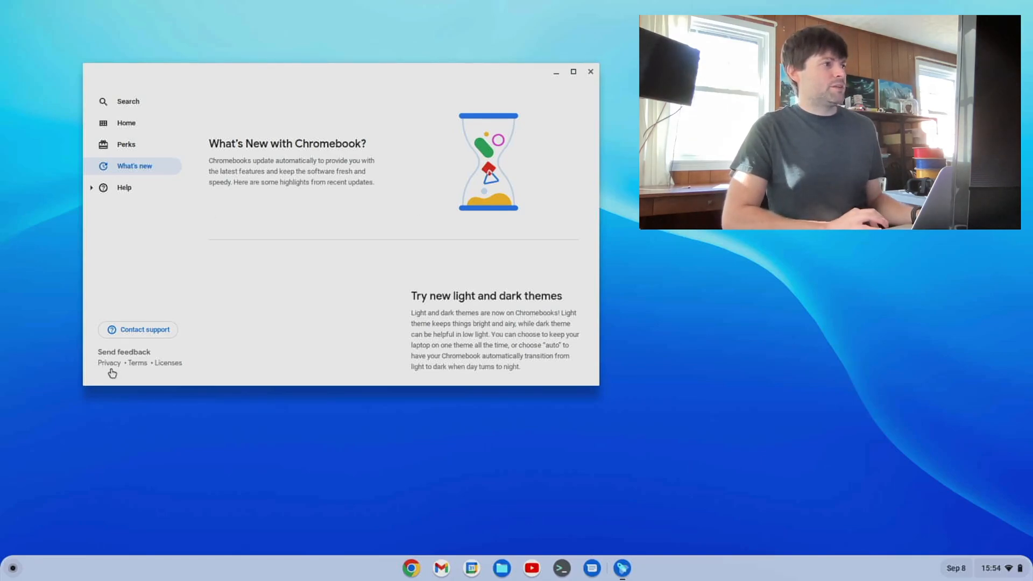
mouse_move(956, 493)
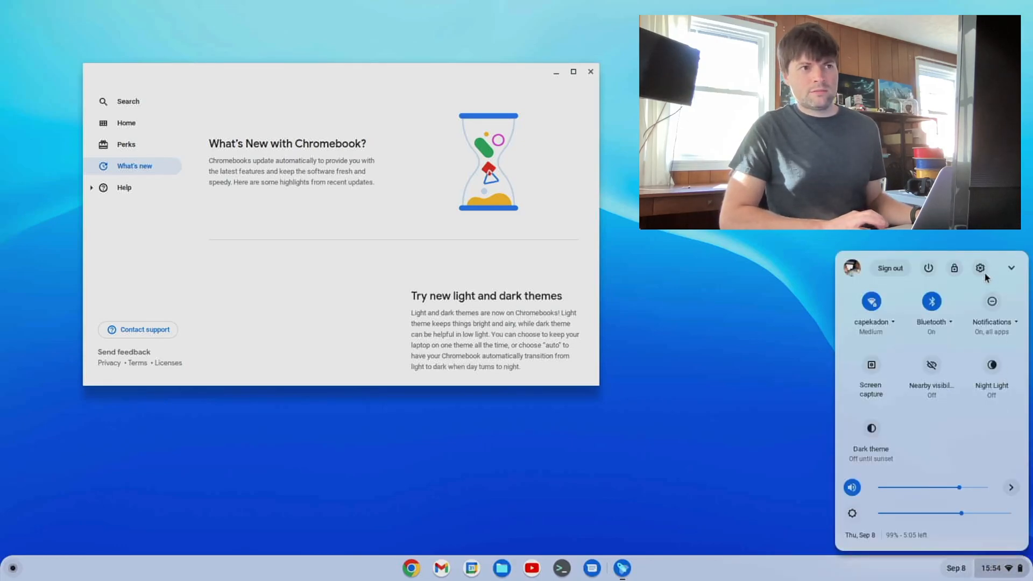
- Run Check for updates on Settings' About ChromeOS page and confirm version 105 is current
click(980, 268)
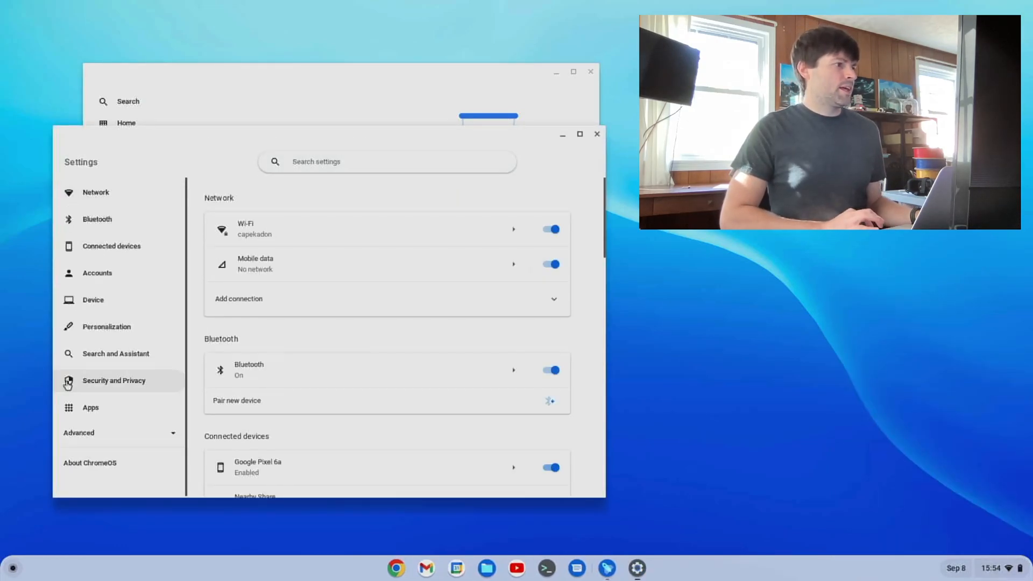
click(89, 463)
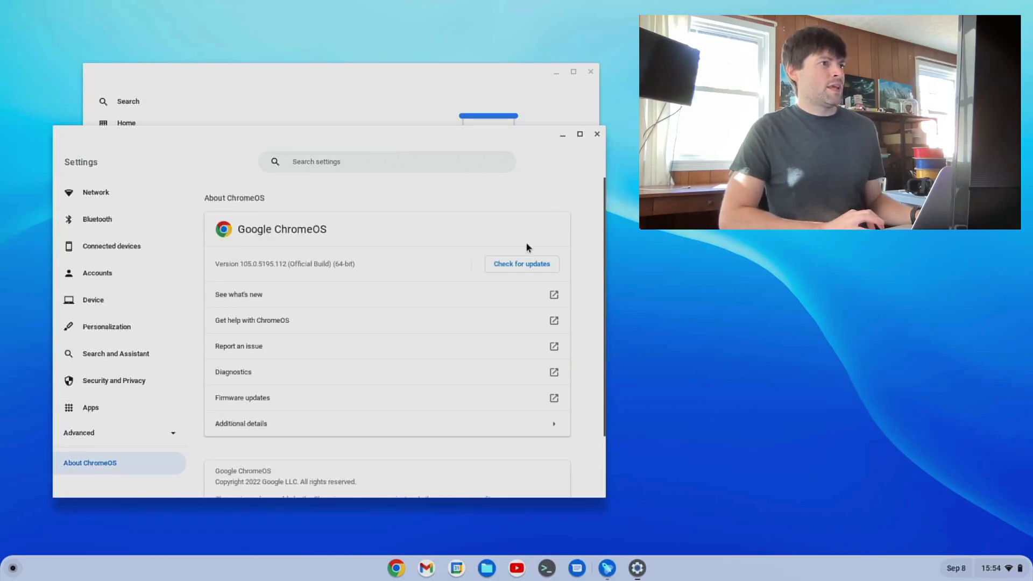
click(522, 263)
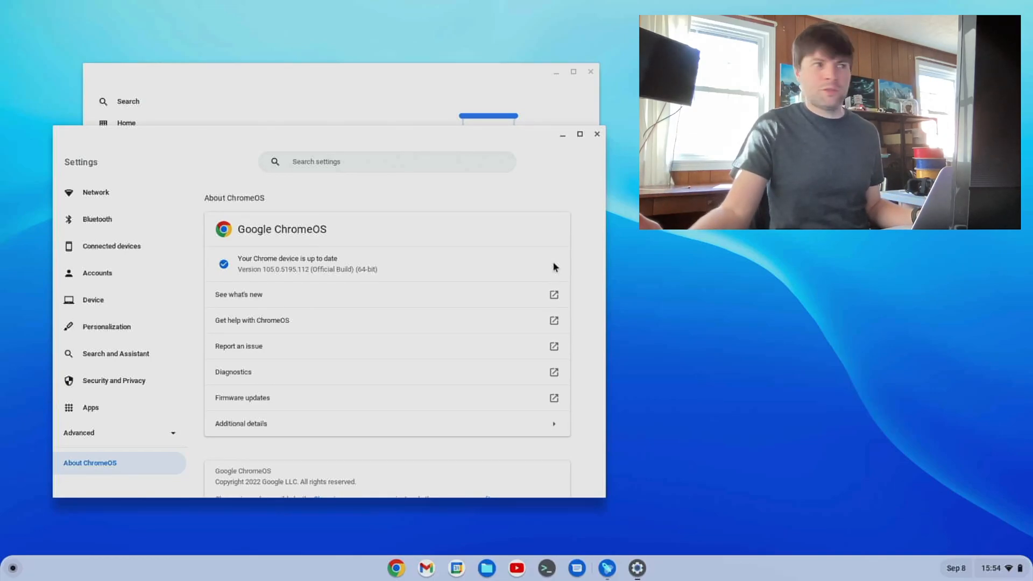
mouse_move(487, 307)
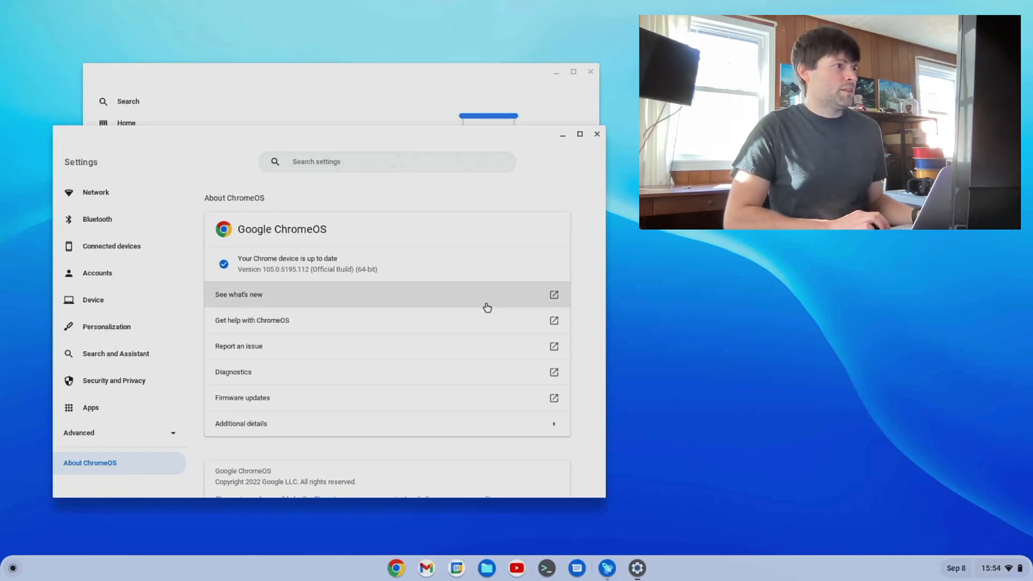
scroll(down, 3)
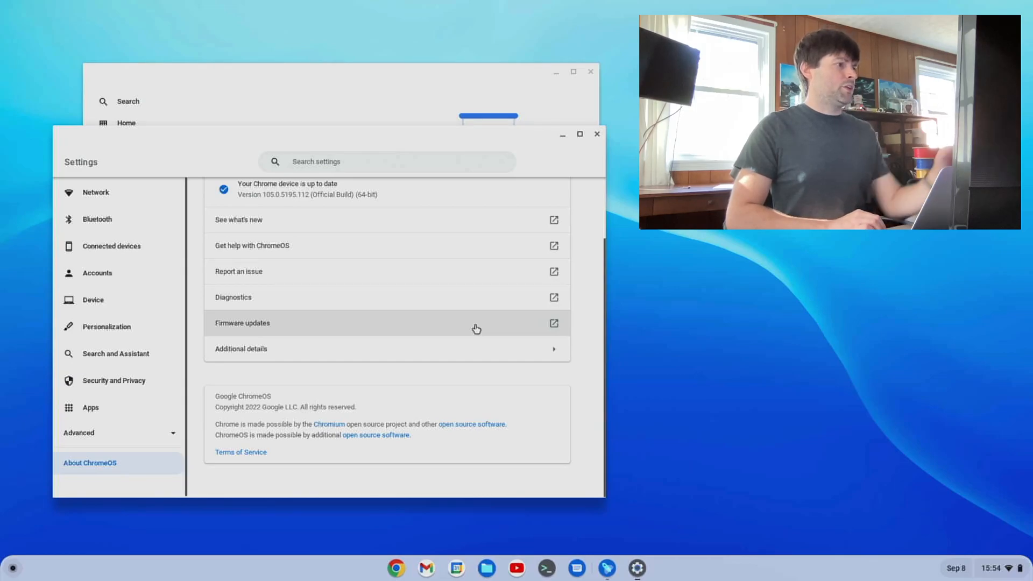
mouse_move(361, 358)
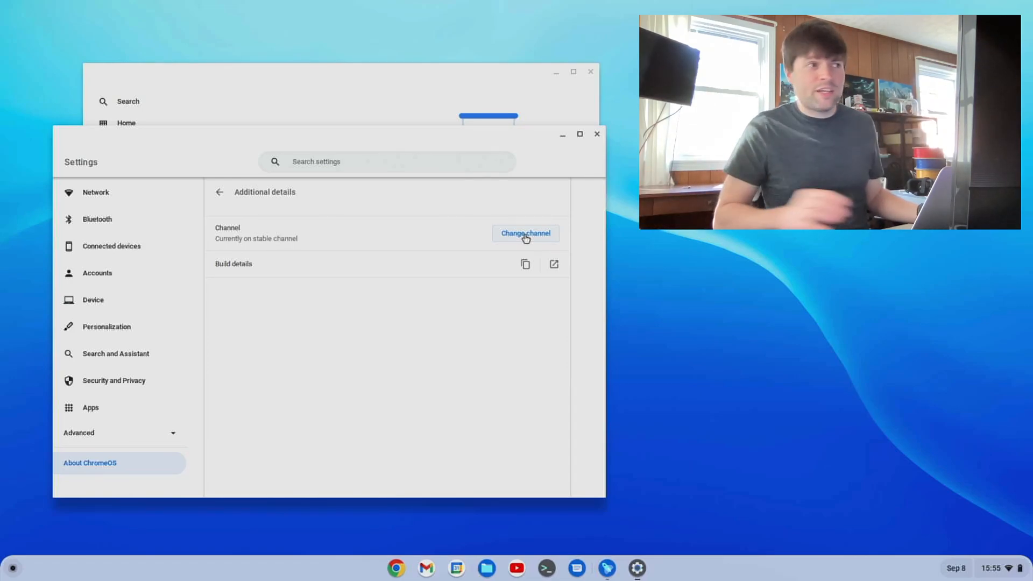
- Open the Change channel dialog, leaving Stable as the selected channel
click(526, 233)
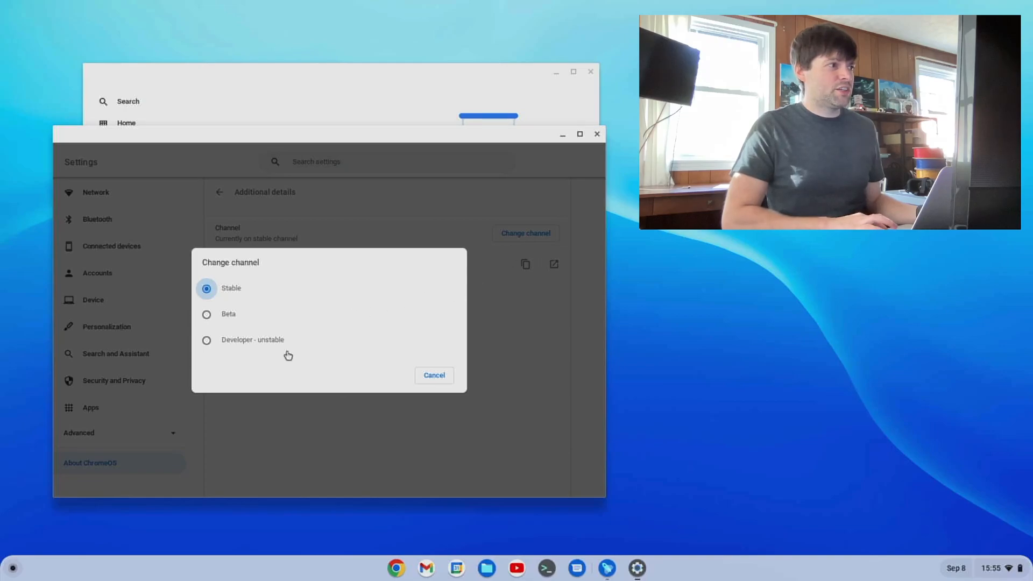
mouse_move(253, 344)
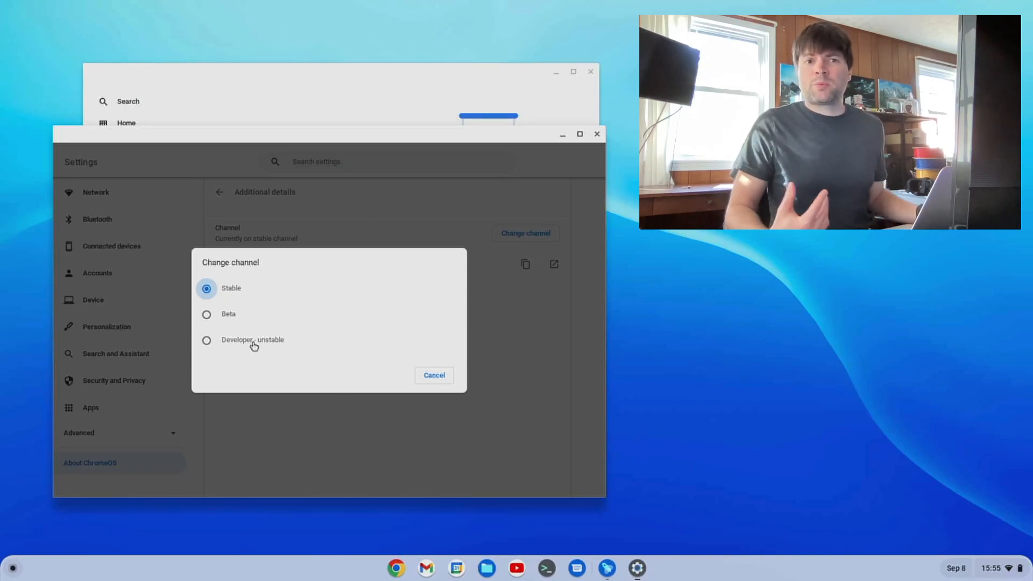